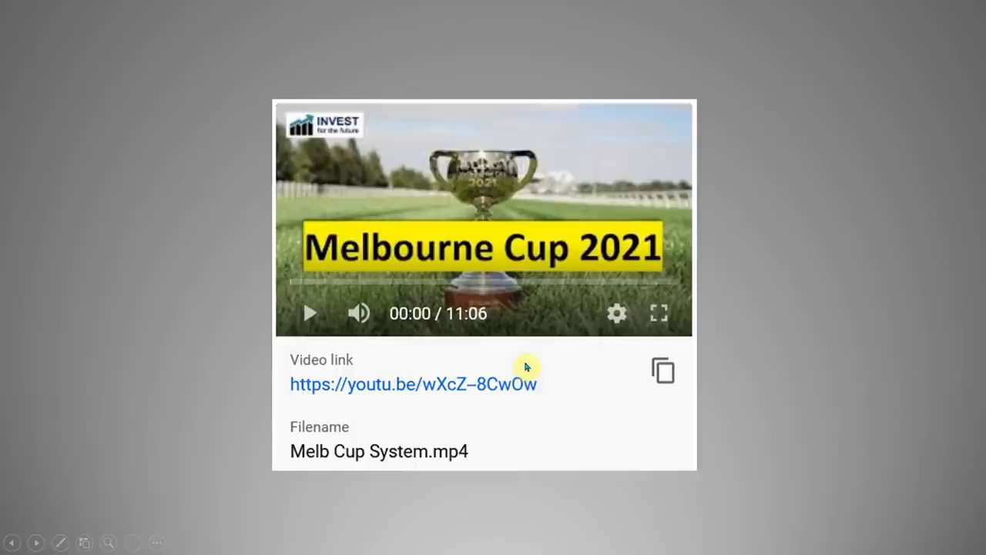
pyautogui.moveTo(582, 358)
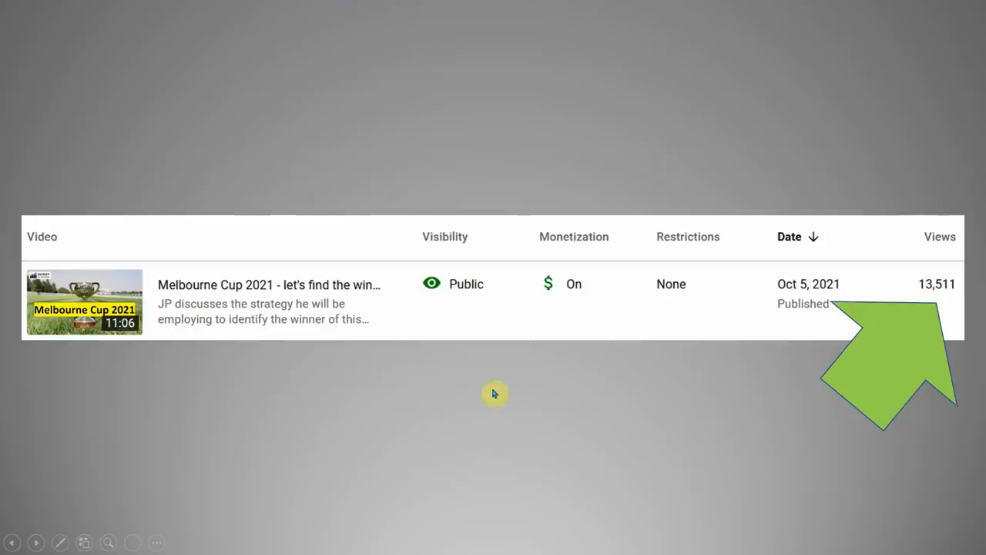
pyautogui.moveTo(928, 301)
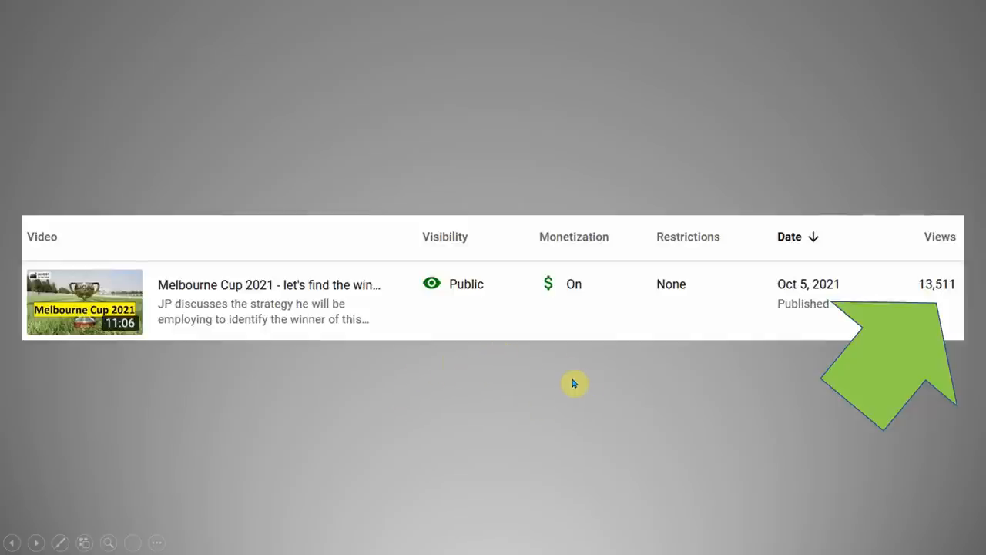
pyautogui.moveTo(531, 367)
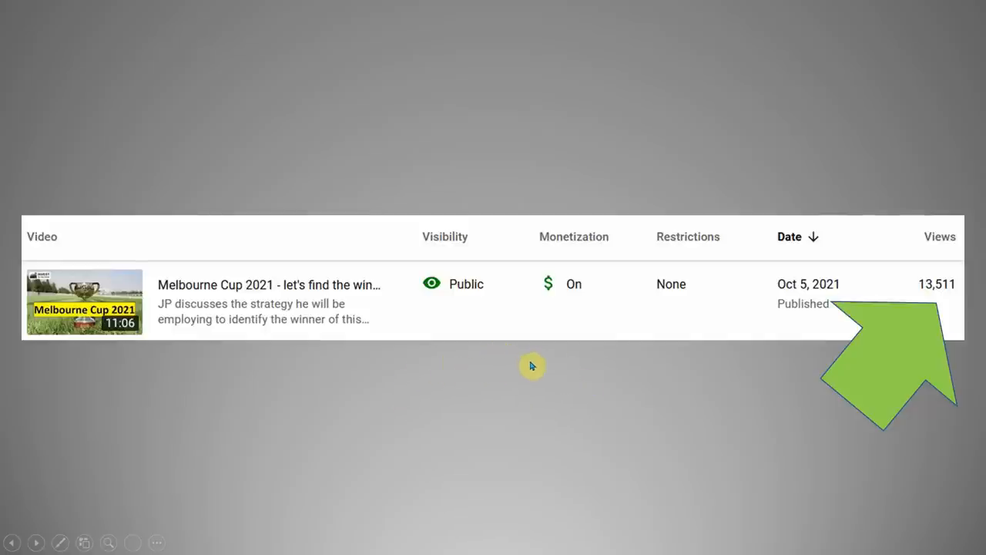
pyautogui.moveTo(545, 376)
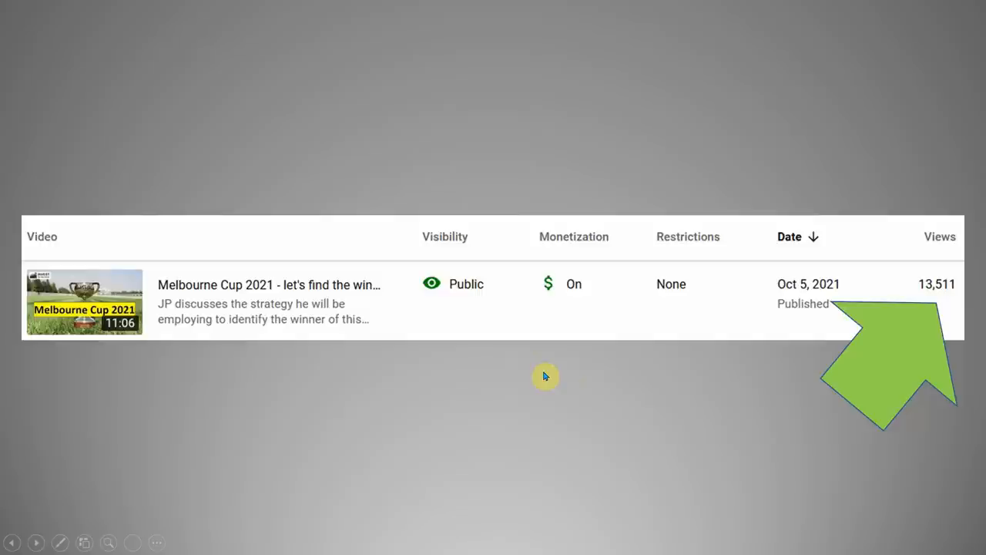
pyautogui.moveTo(216, 311)
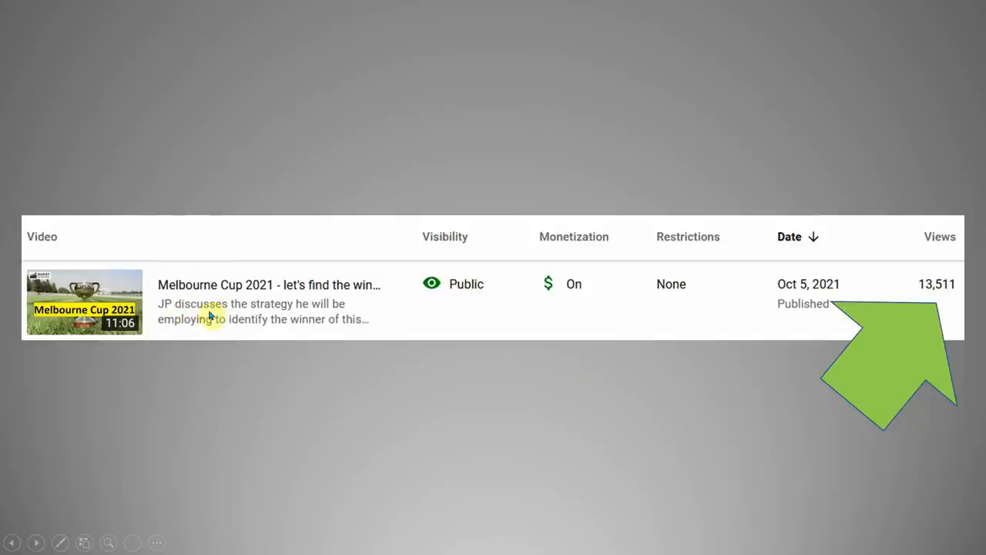
pyautogui.moveTo(370, 378)
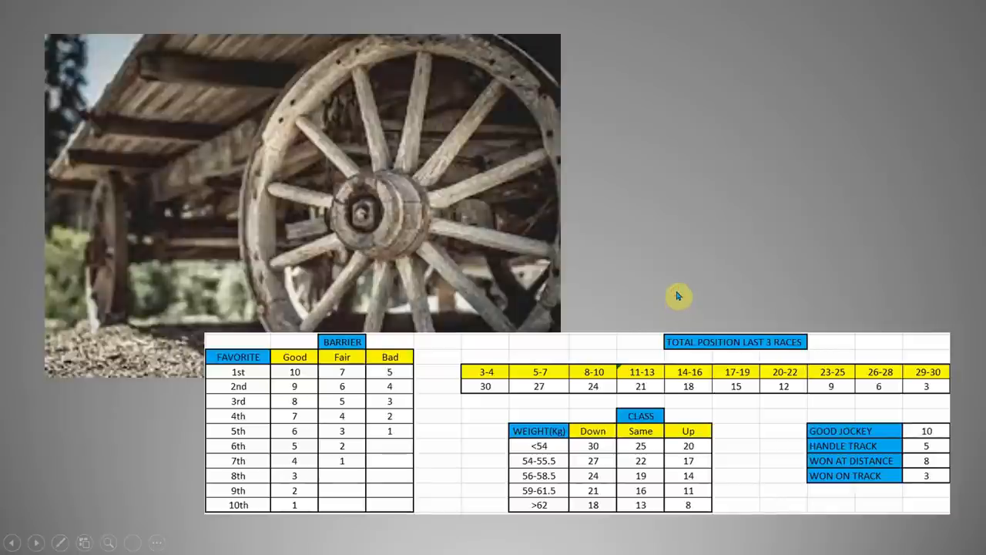
pyautogui.moveTo(388, 176)
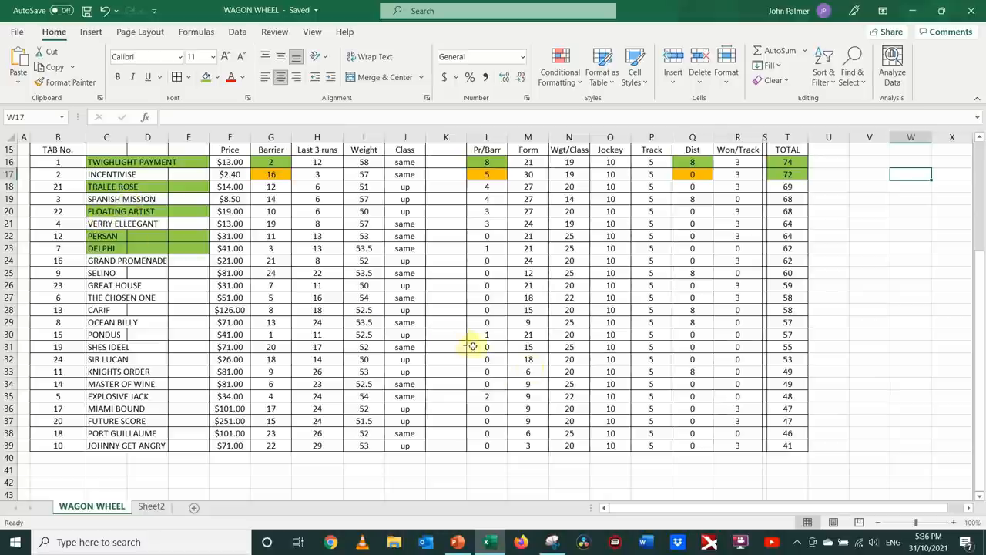
pyautogui.moveTo(419, 269)
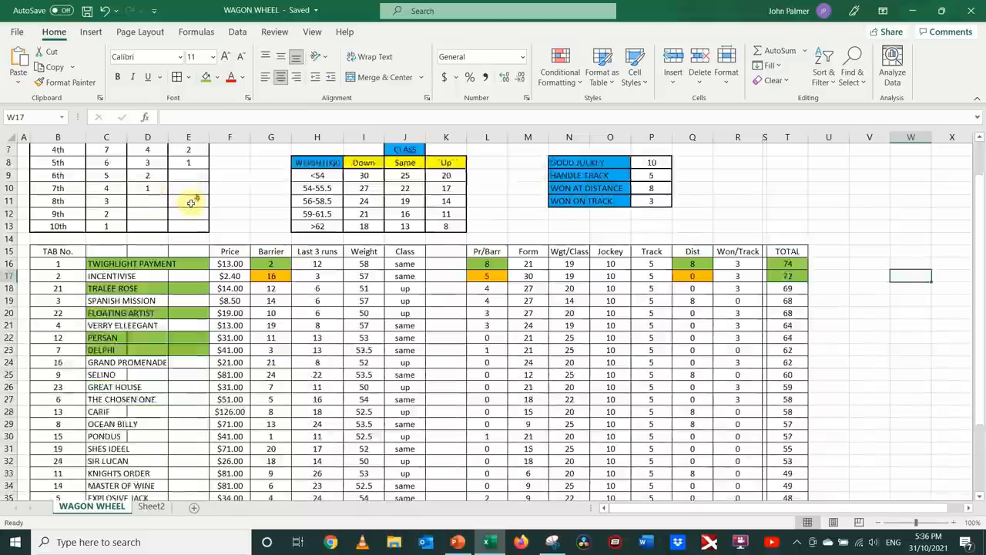
pyautogui.scroll(-3)
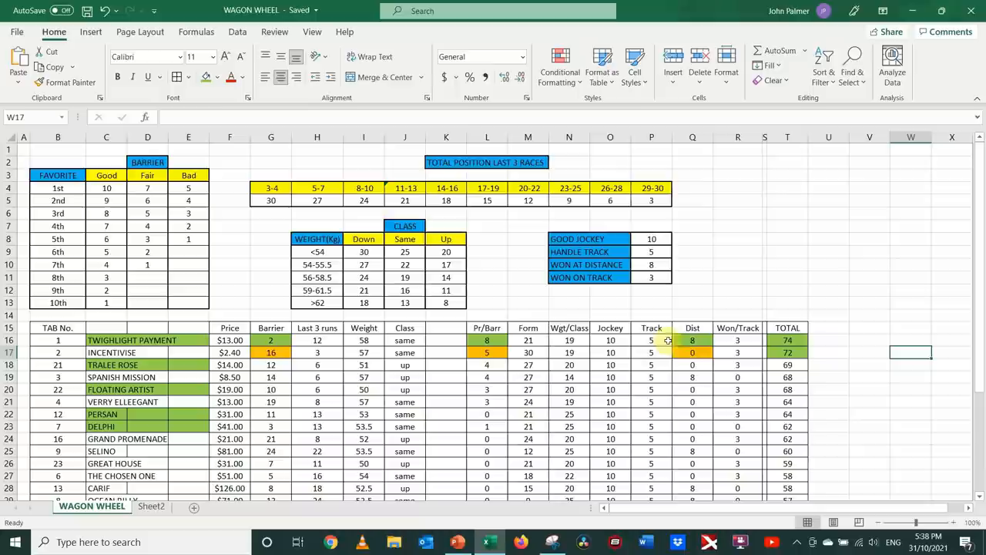
pyautogui.moveTo(631, 331)
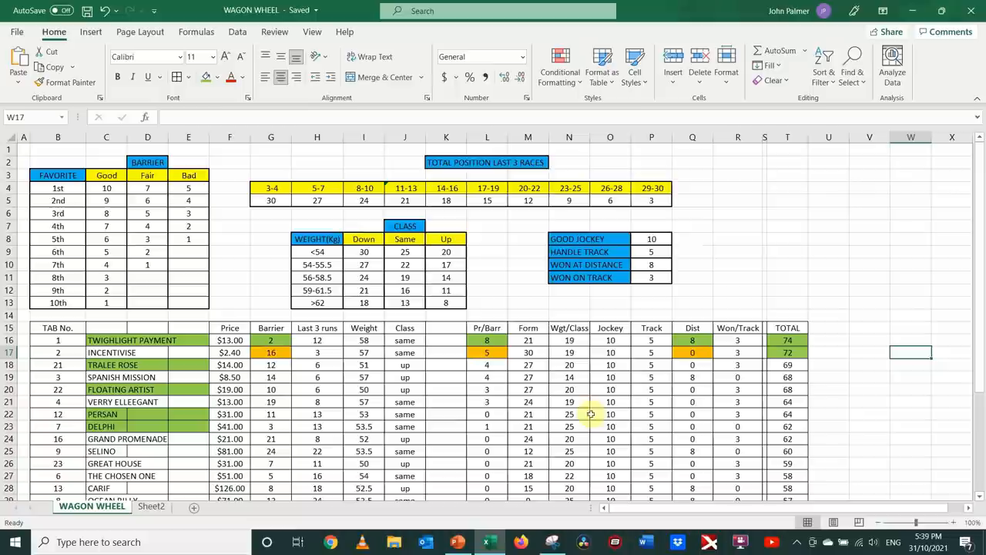
pyautogui.moveTo(168, 341)
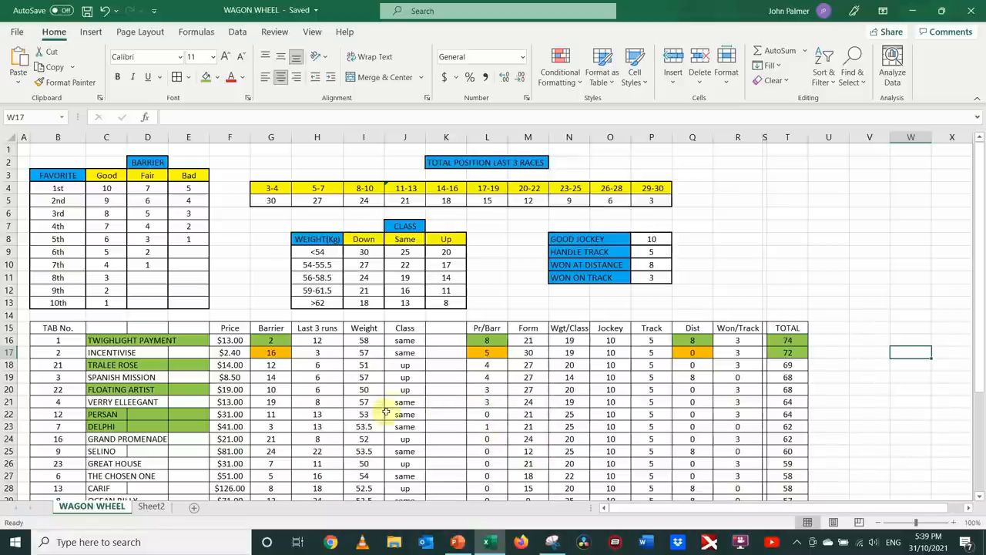
pyautogui.moveTo(204, 395)
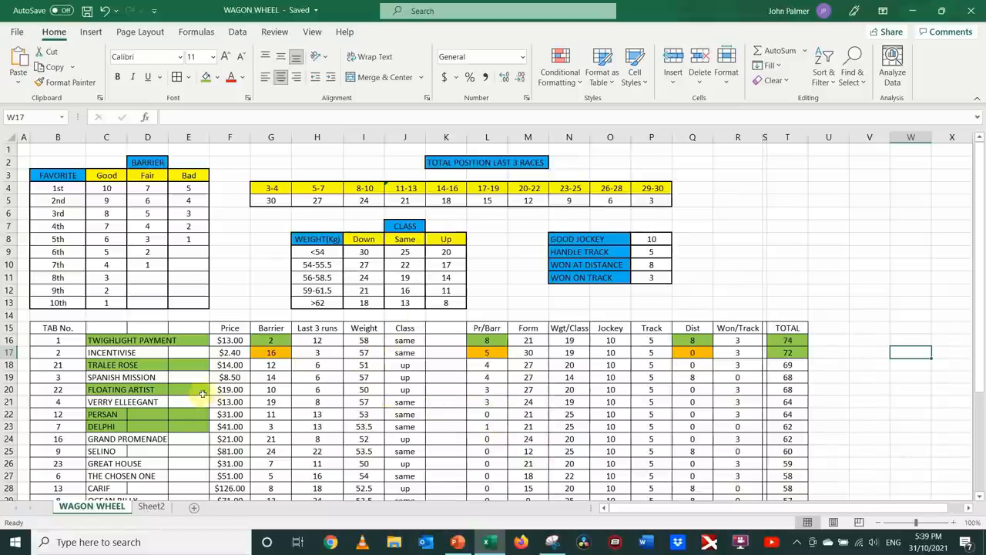